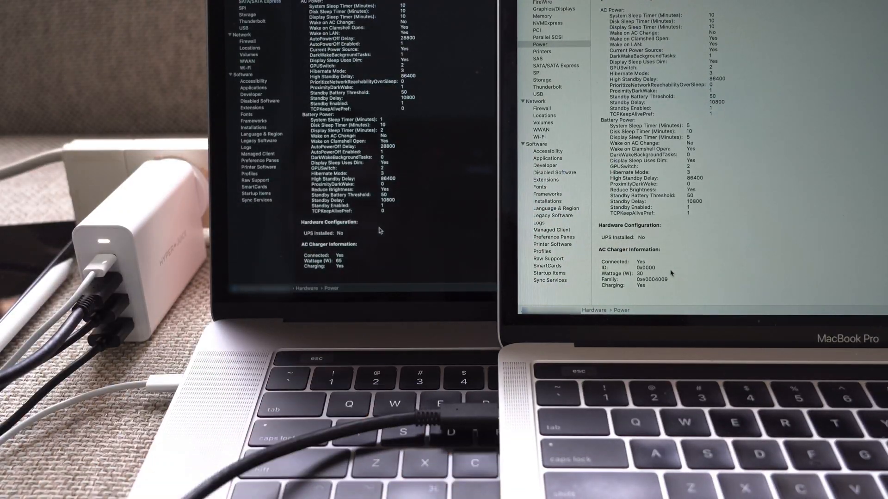
{"action": "scroll", "scroll_direction": "up", "scroll_amount": 3}
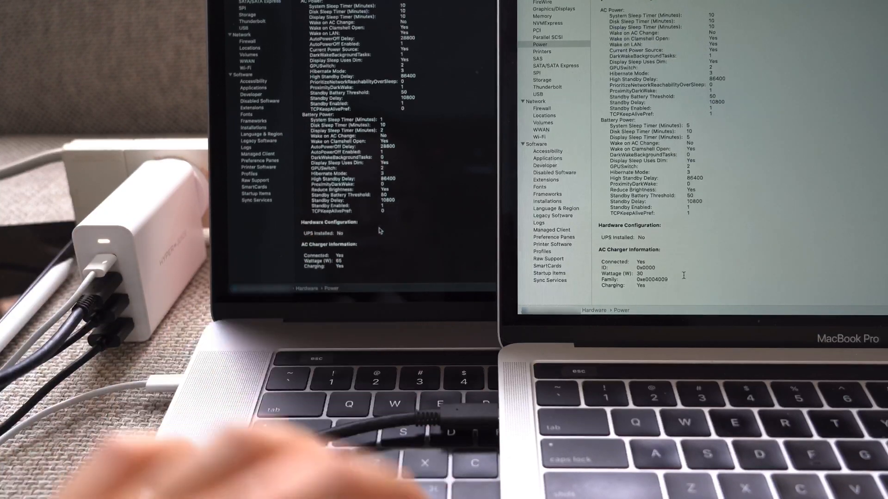
{"action": "mouse_move", "coordinate": [226, 453]}
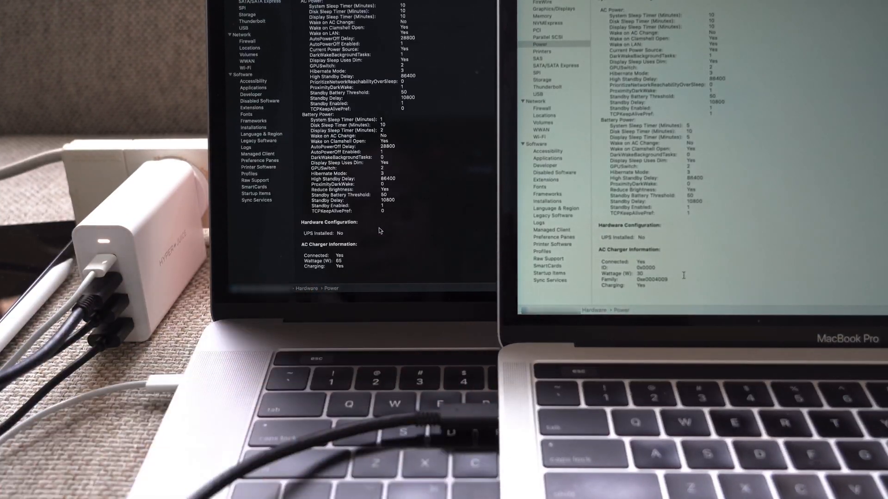